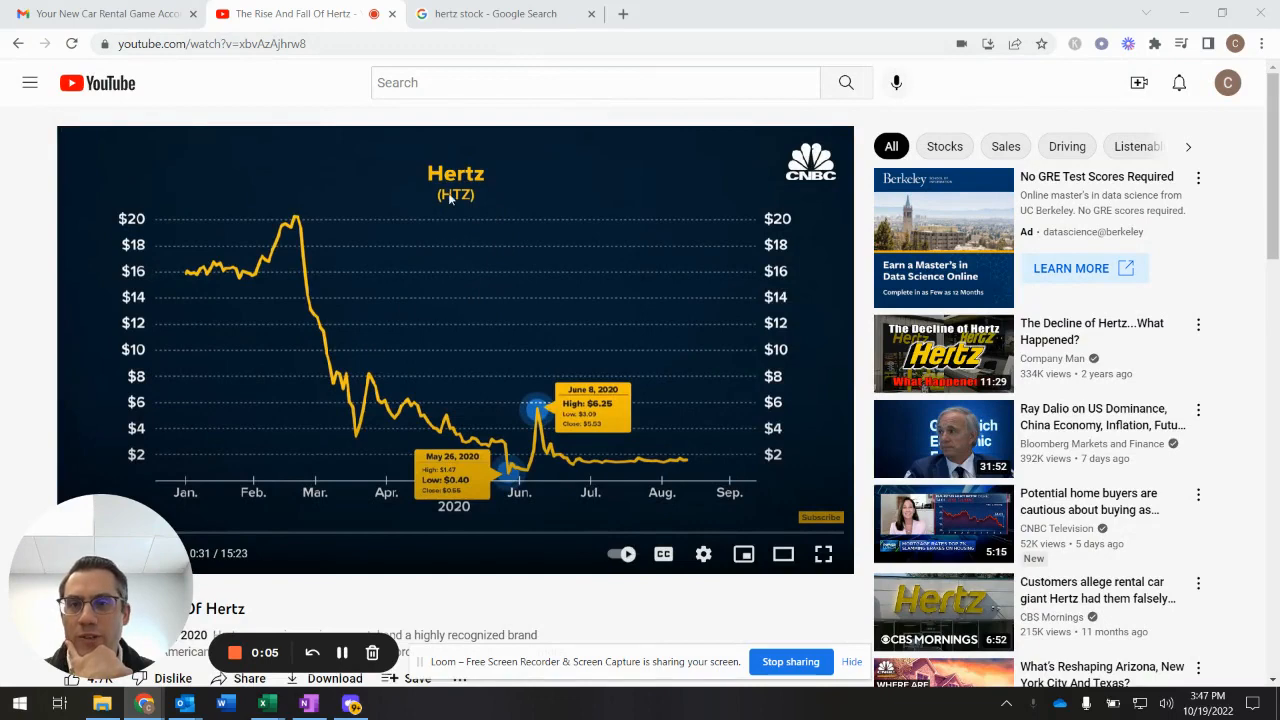
pyautogui.moveTo(518, 256)
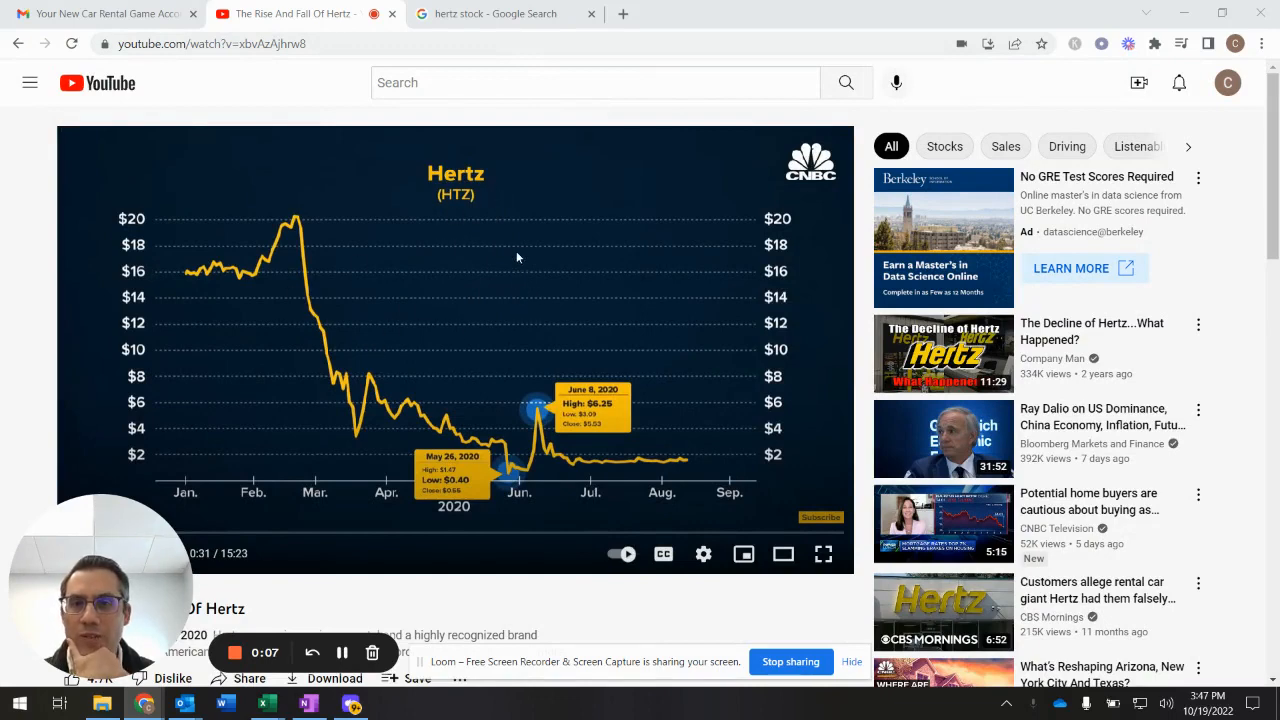
pyautogui.moveTo(468, 178)
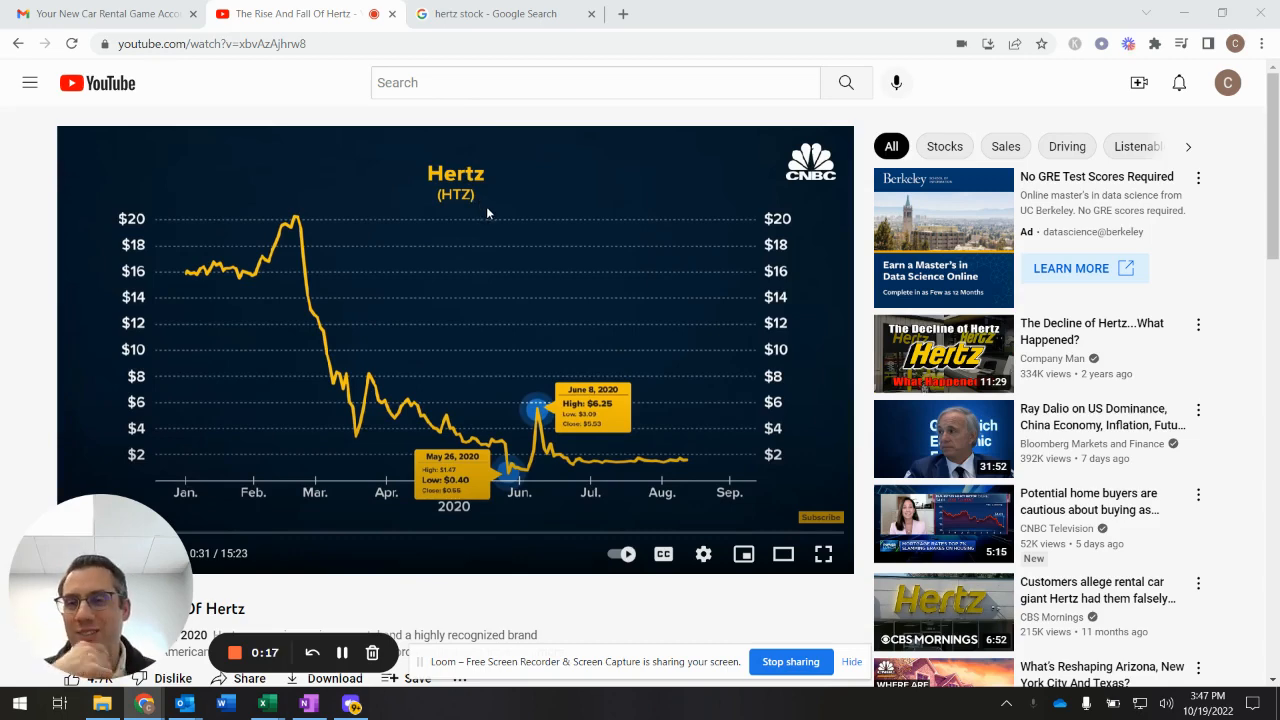
pyautogui.moveTo(476, 272)
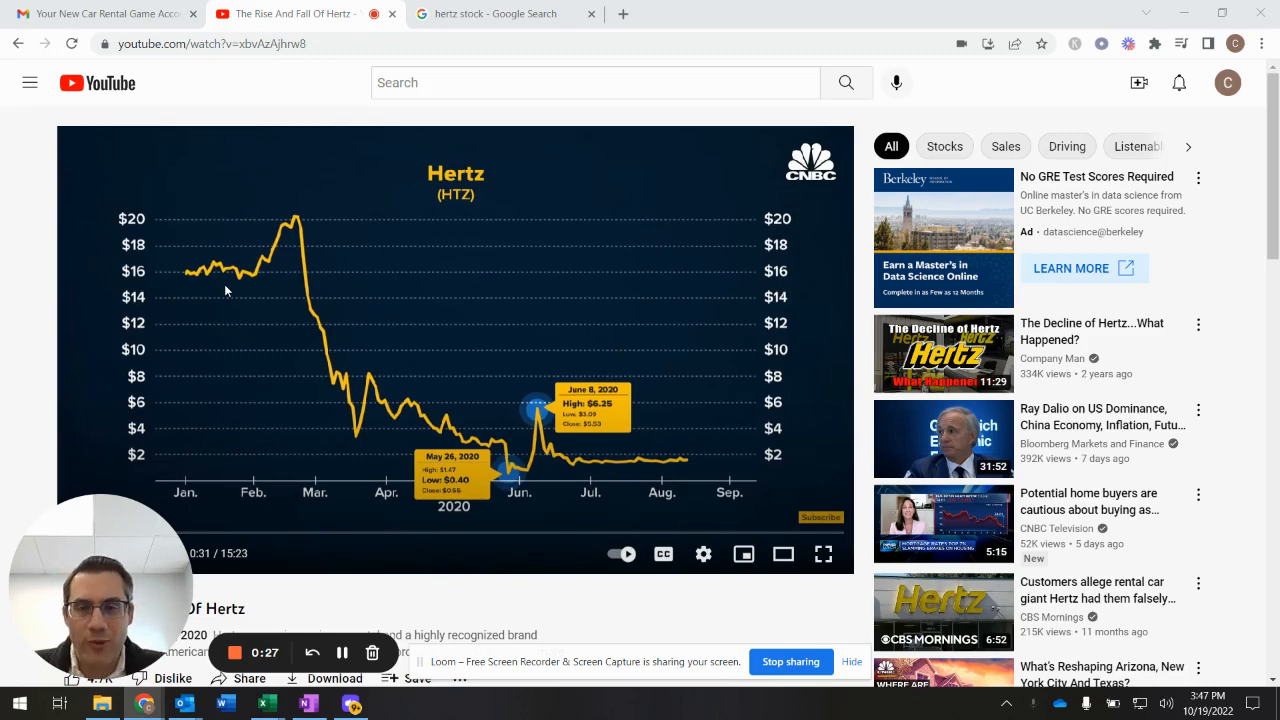
pyautogui.moveTo(318, 236)
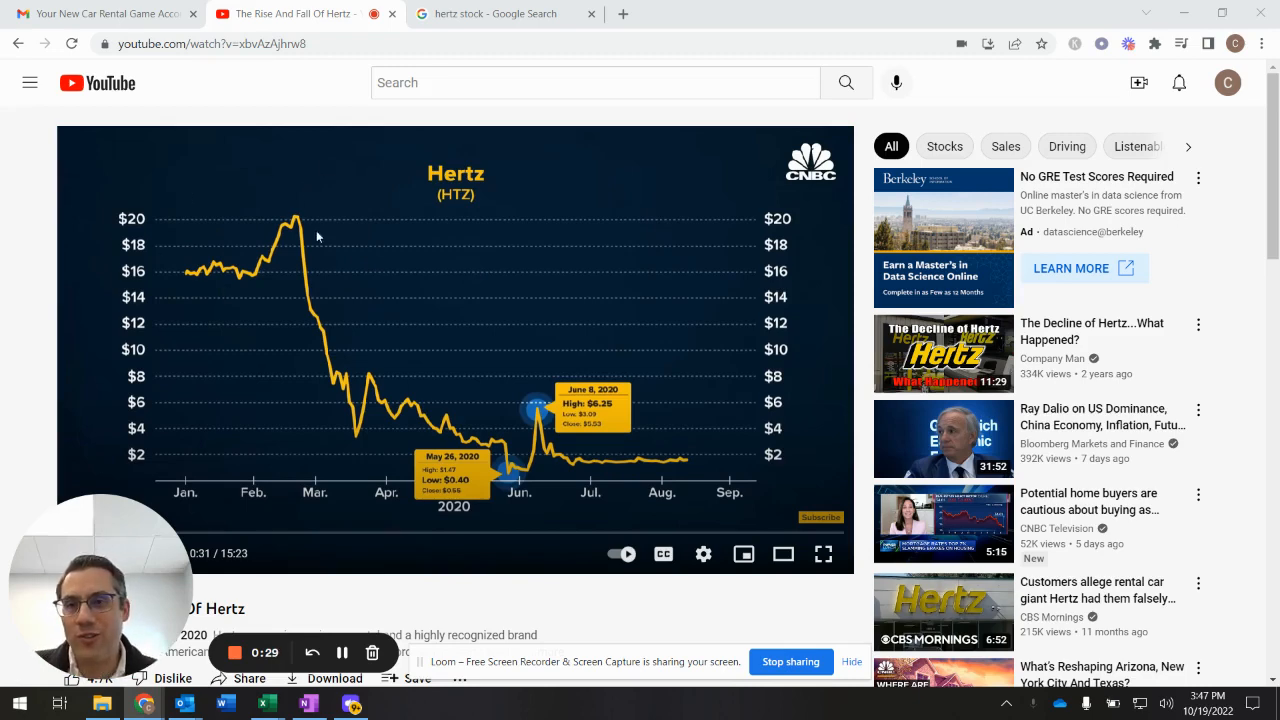
pyautogui.moveTo(416, 376)
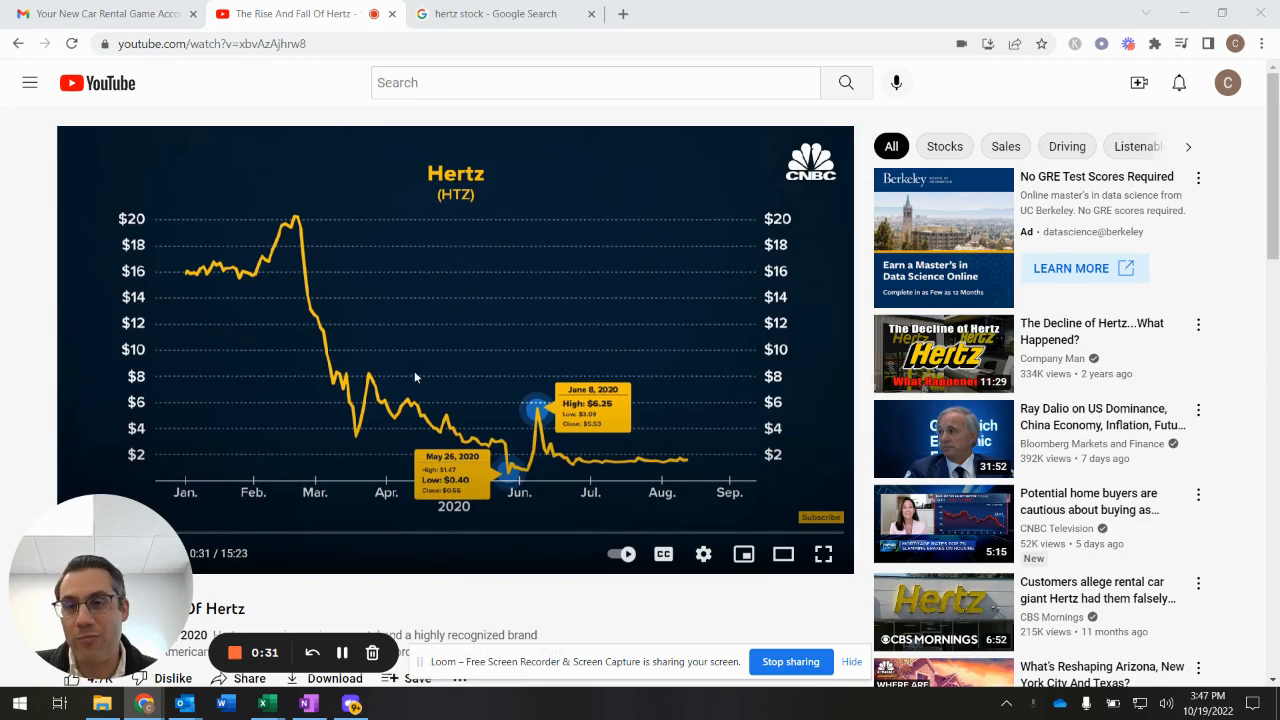
pyautogui.moveTo(256, 302)
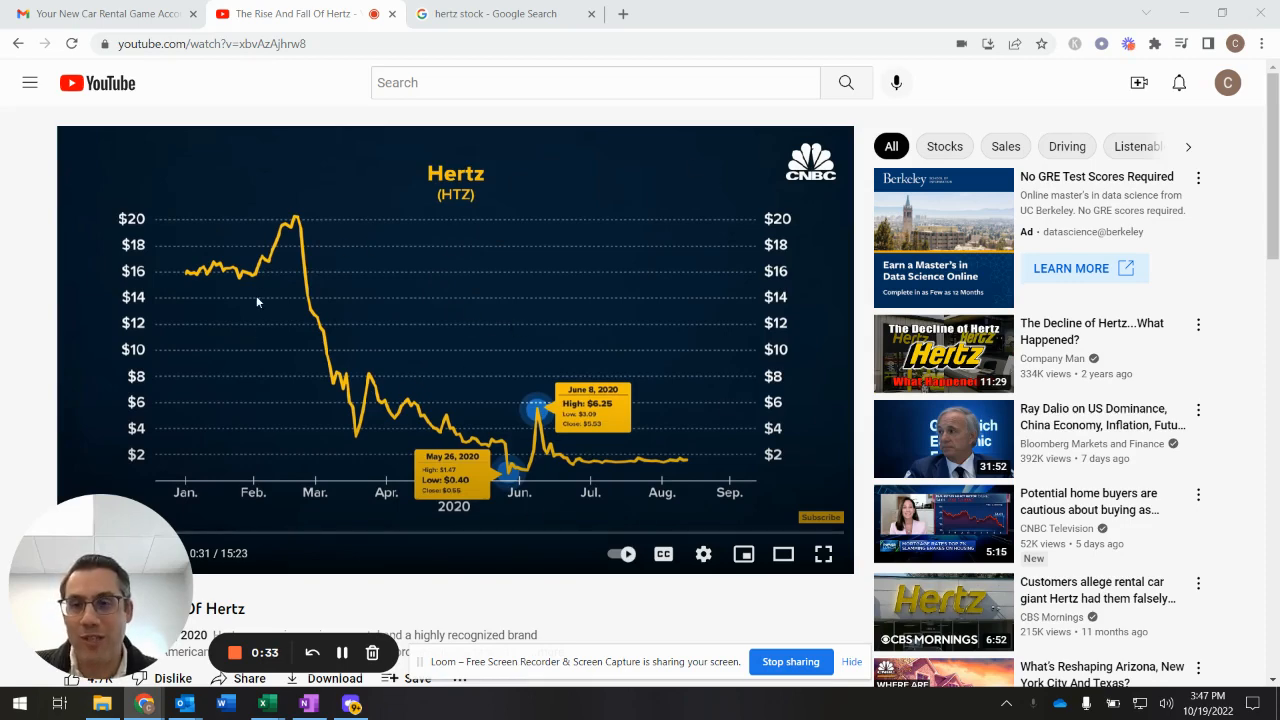
pyautogui.moveTo(348, 332)
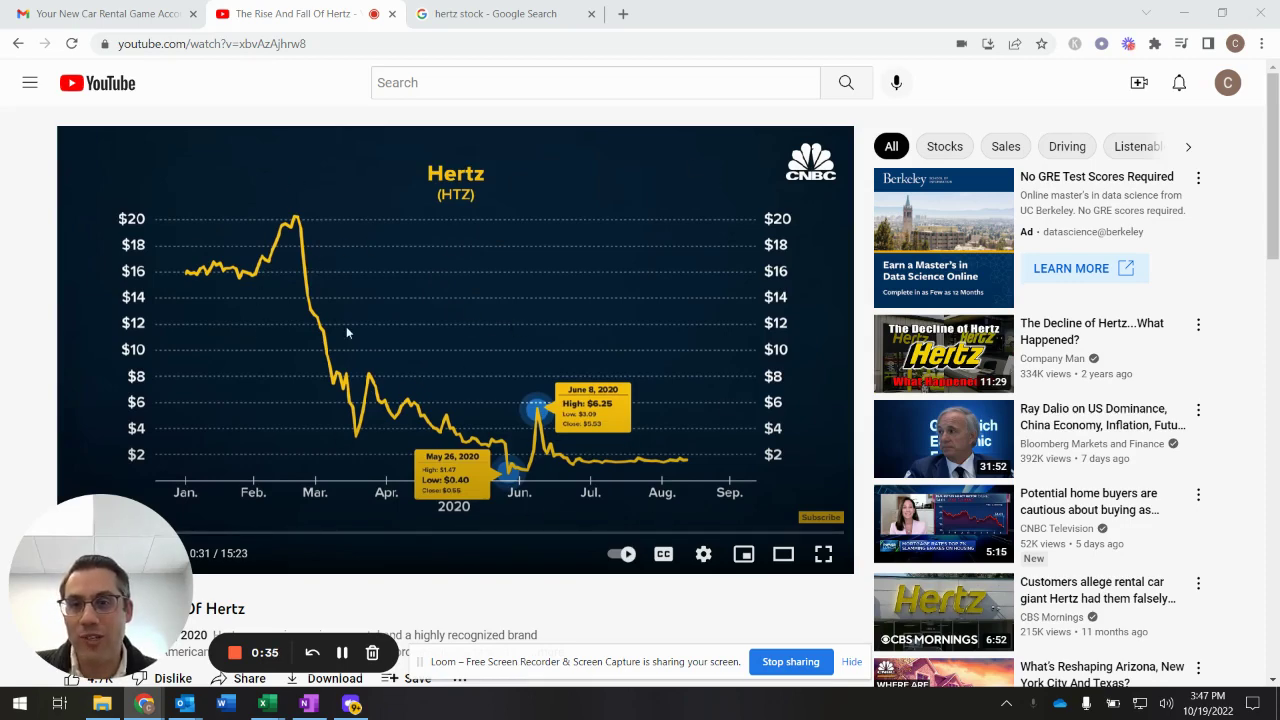
pyautogui.moveTo(496, 452)
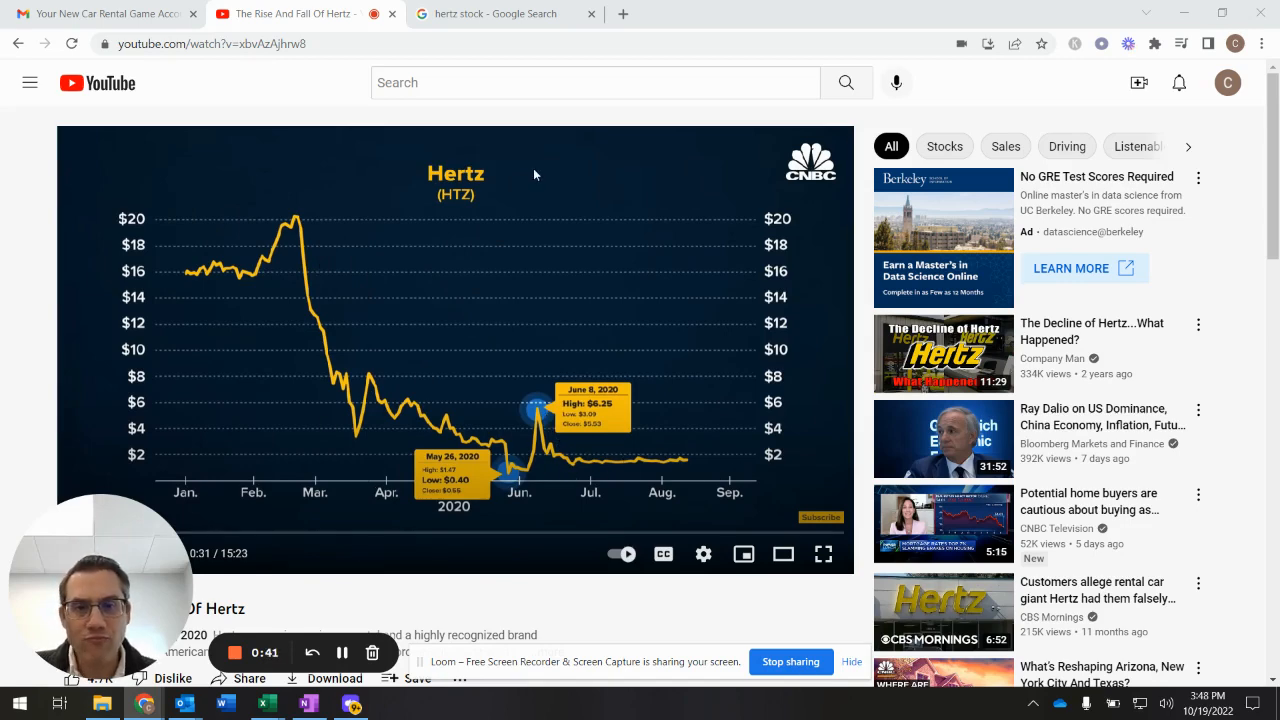
pyautogui.moveTo(284, 560)
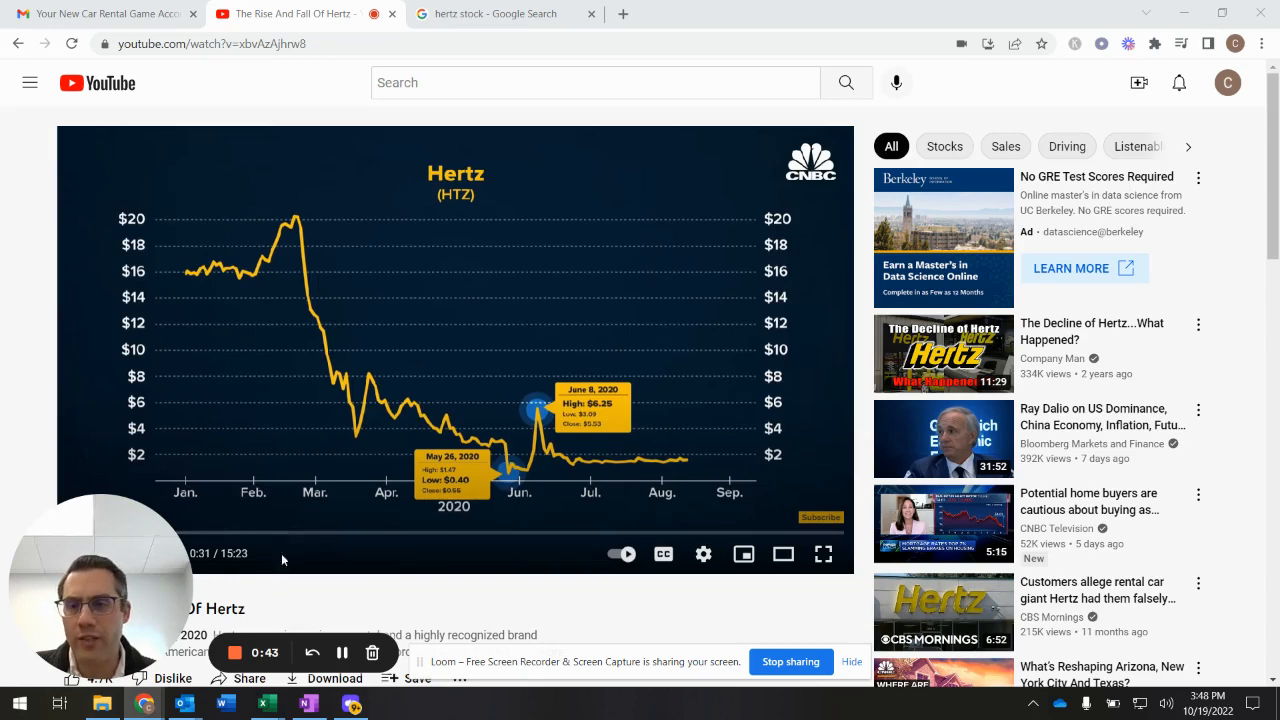
pyautogui.moveTo(704, 100)
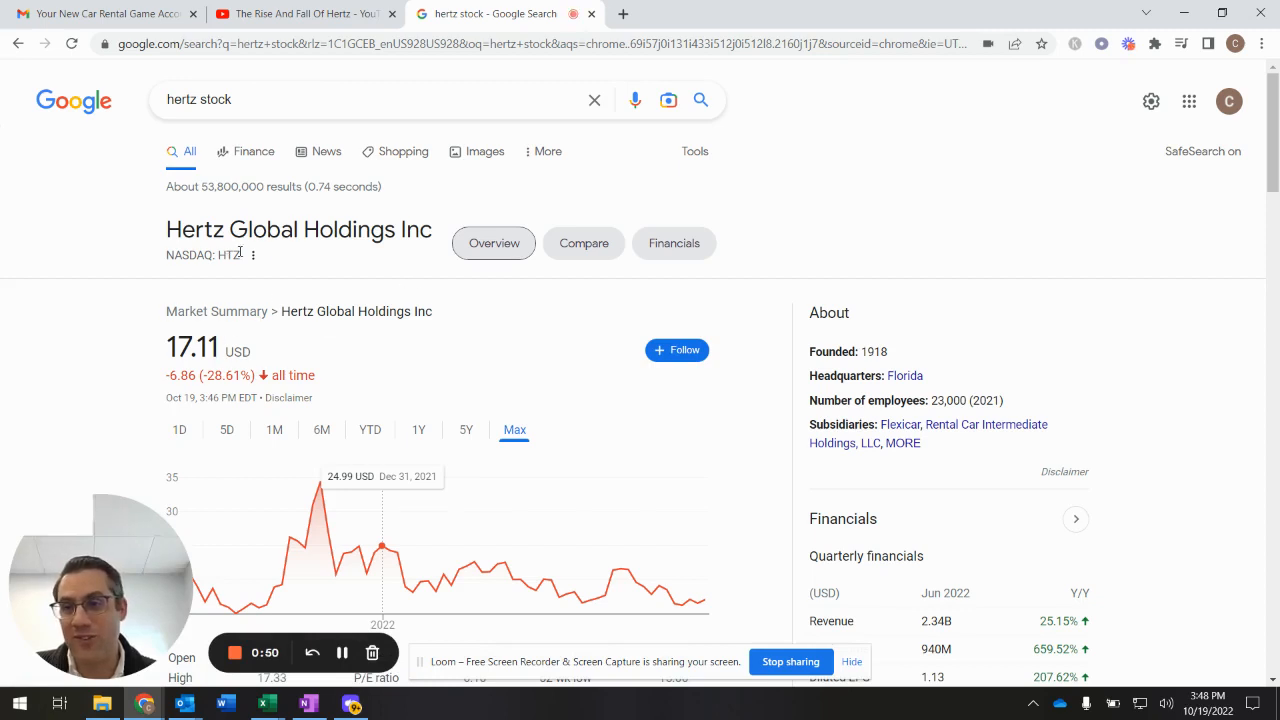
pyautogui.moveTo(310, 288)
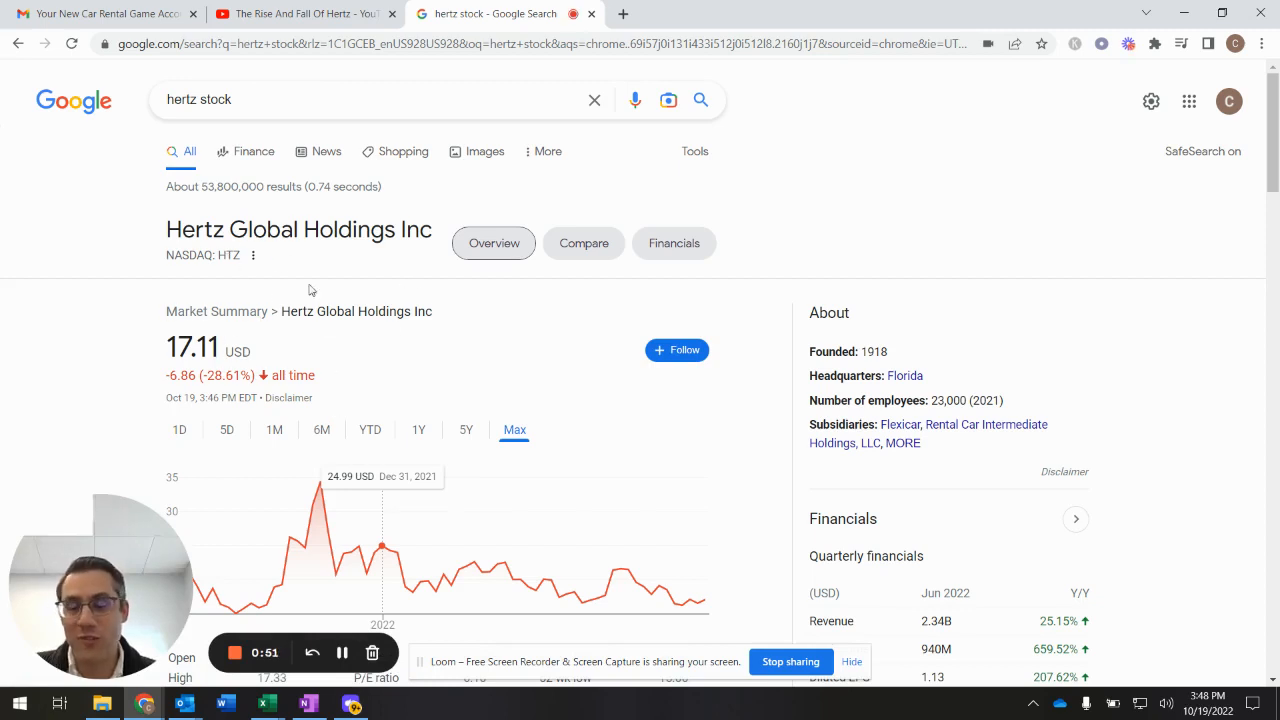
# Switch to the hertz stock Google results showing the HTZ quote at 17.11 USD and Max chart
pyautogui.click(304, 14)
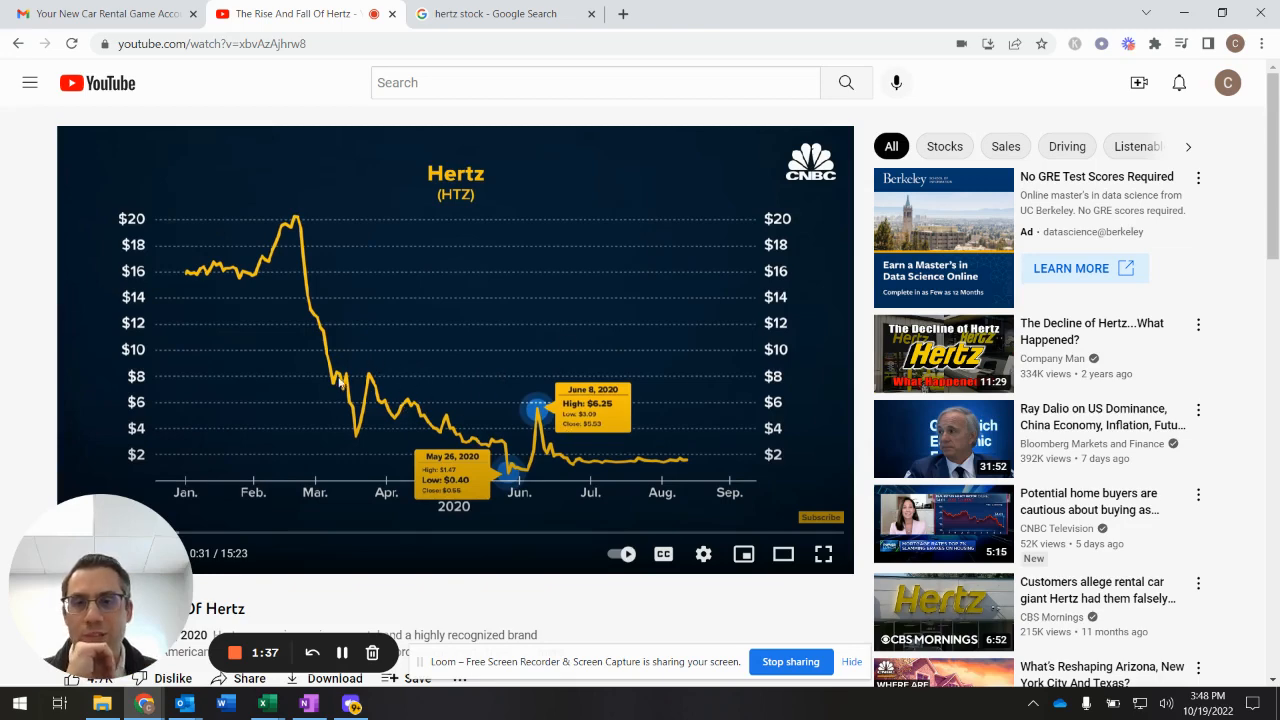
pyautogui.moveTo(480, 482)
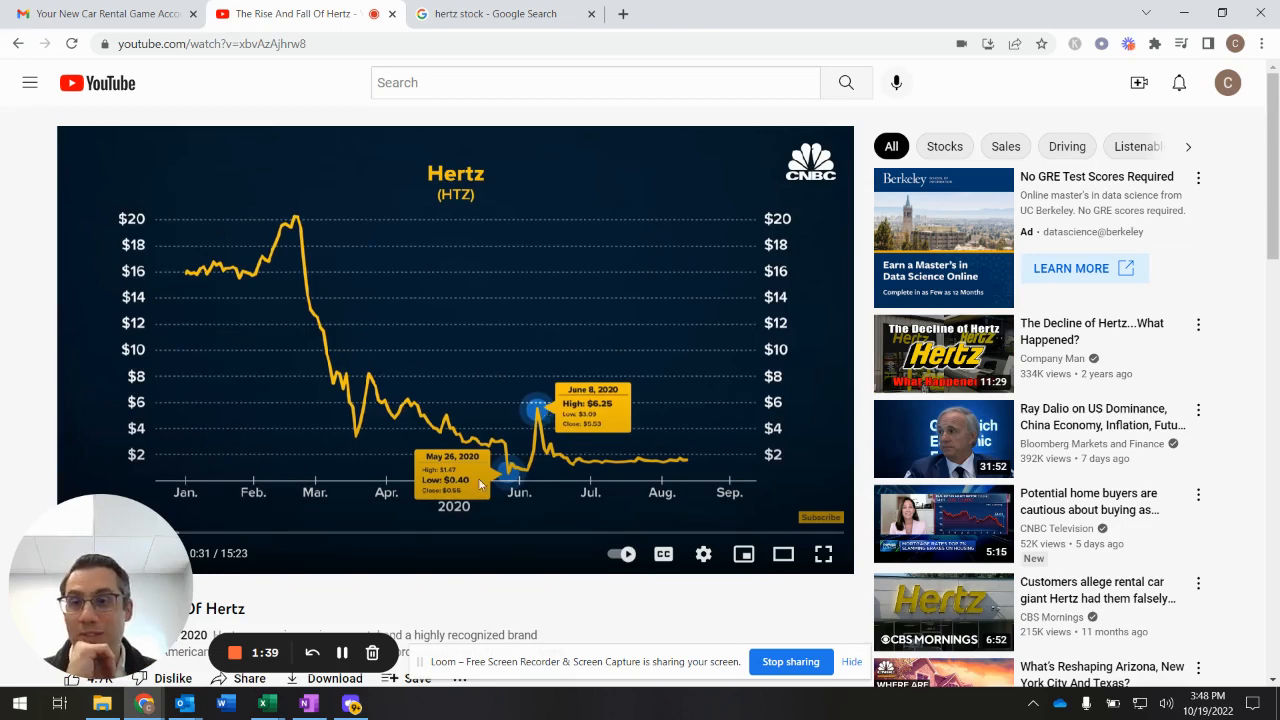
pyautogui.moveTo(552, 436)
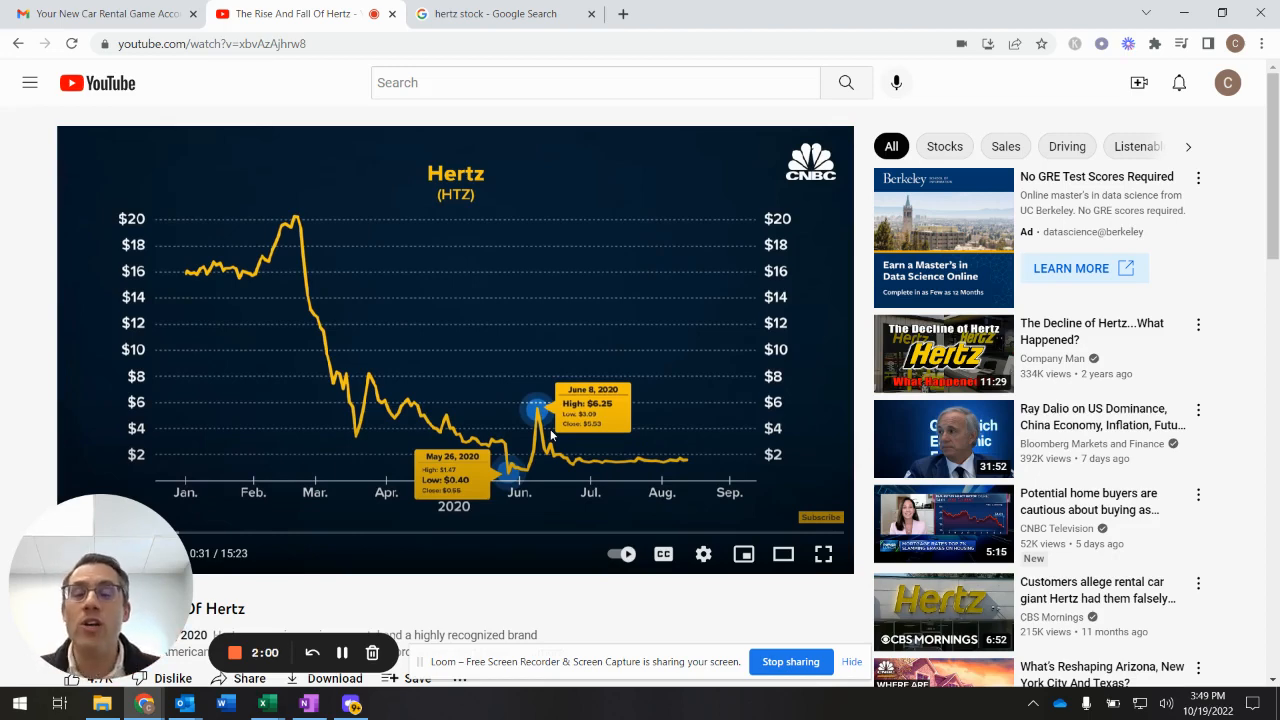
pyautogui.moveTo(356, 300)
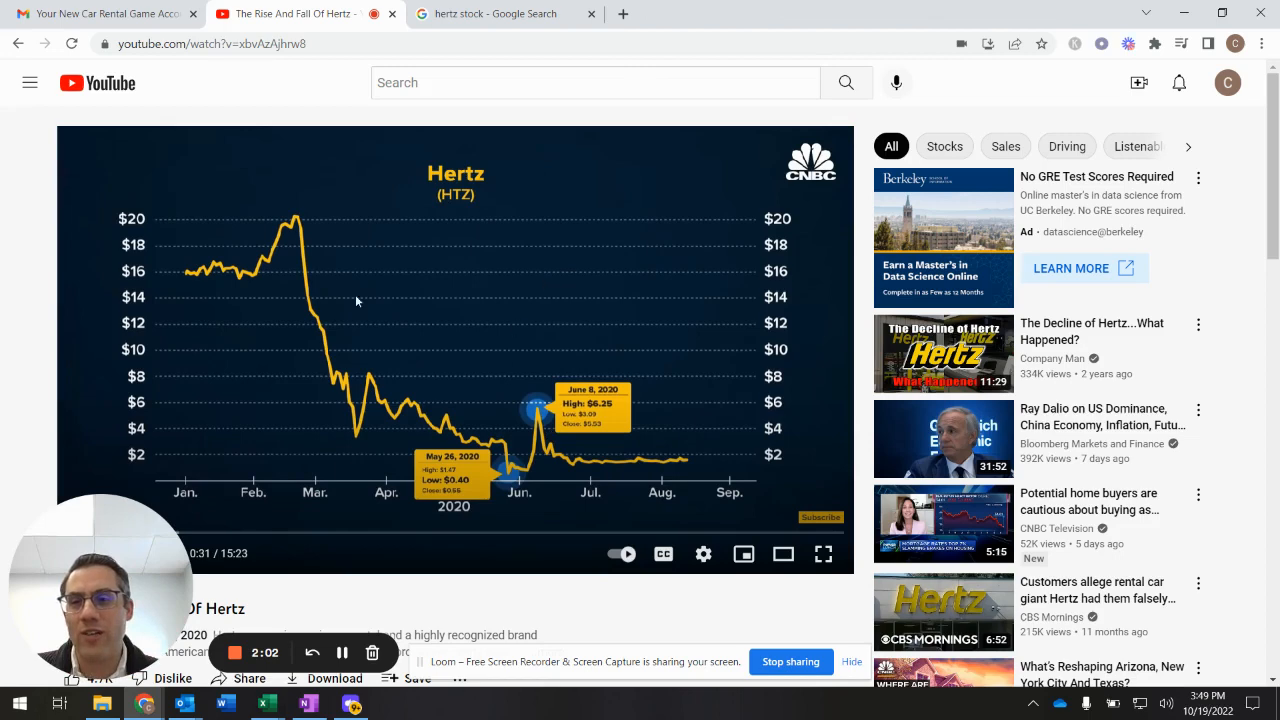
pyautogui.moveTo(676, 508)
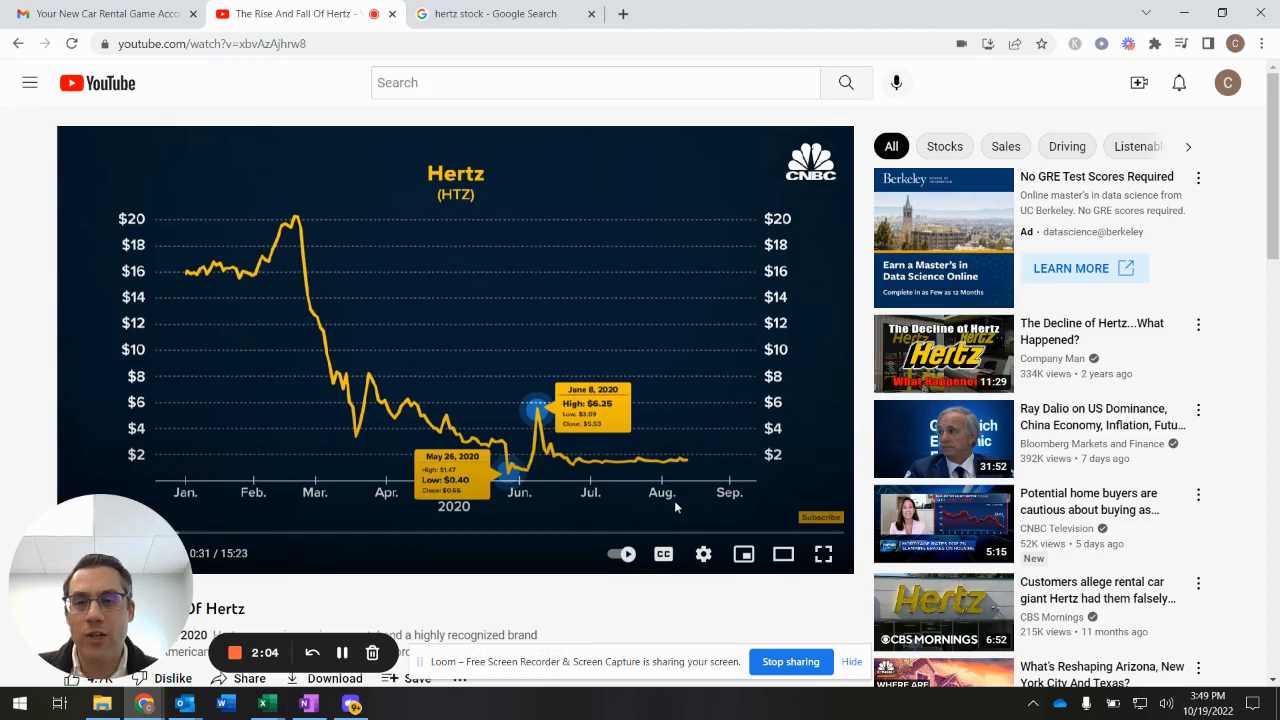
pyautogui.moveTo(692, 466)
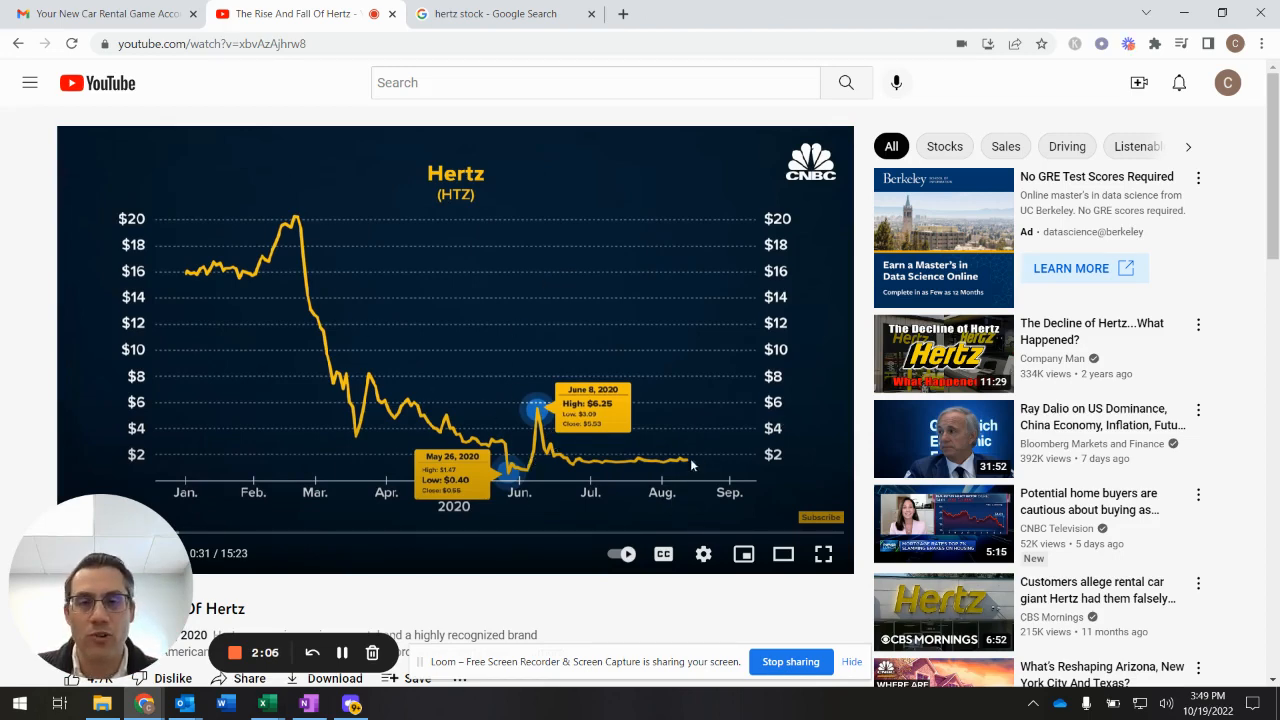
pyautogui.moveTo(686, 462)
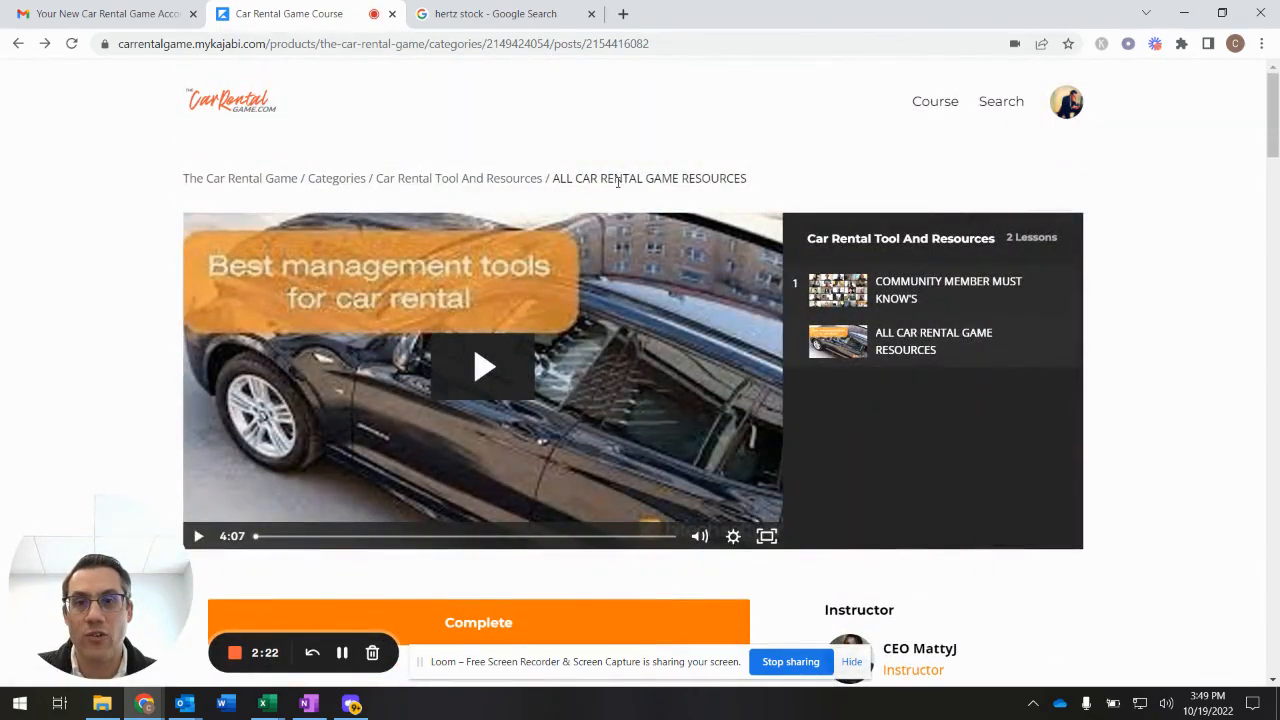
# Scroll the Car Rental Game resources page down to the '11. Documentaries To Watch' links including Rise and Fall of Hertz
pyautogui.scroll(-3)
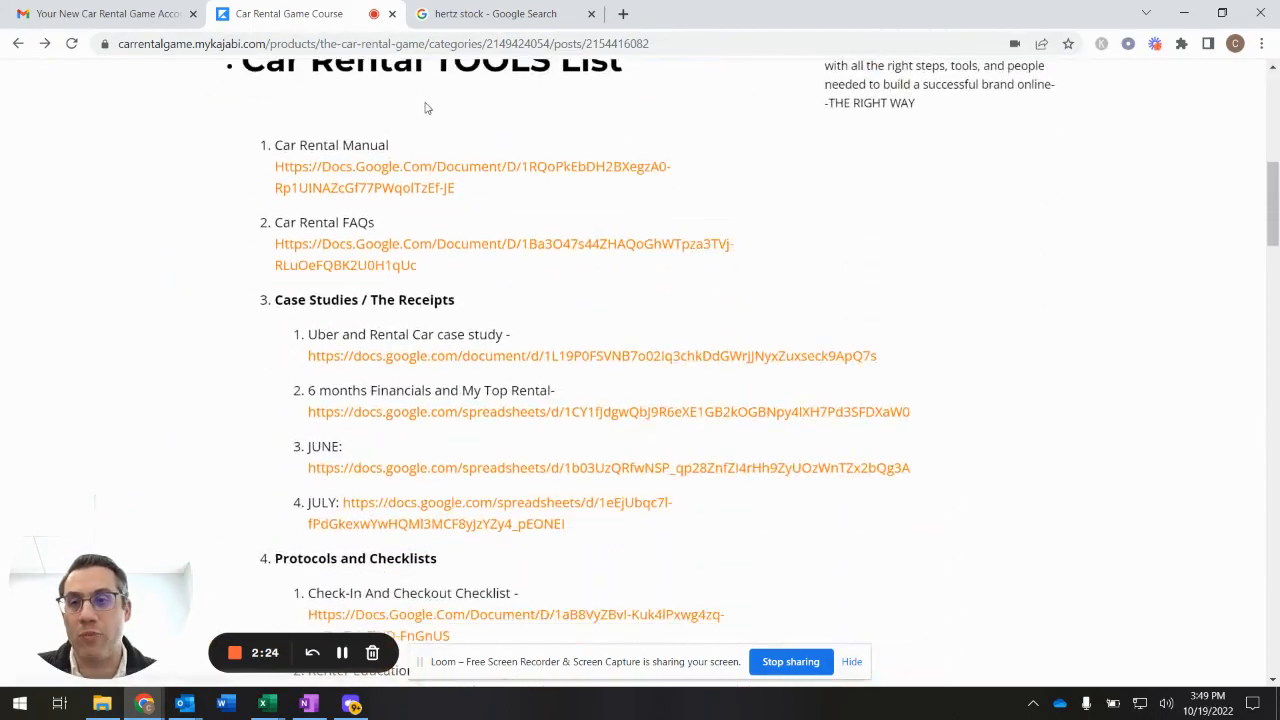
pyautogui.scroll(-3)
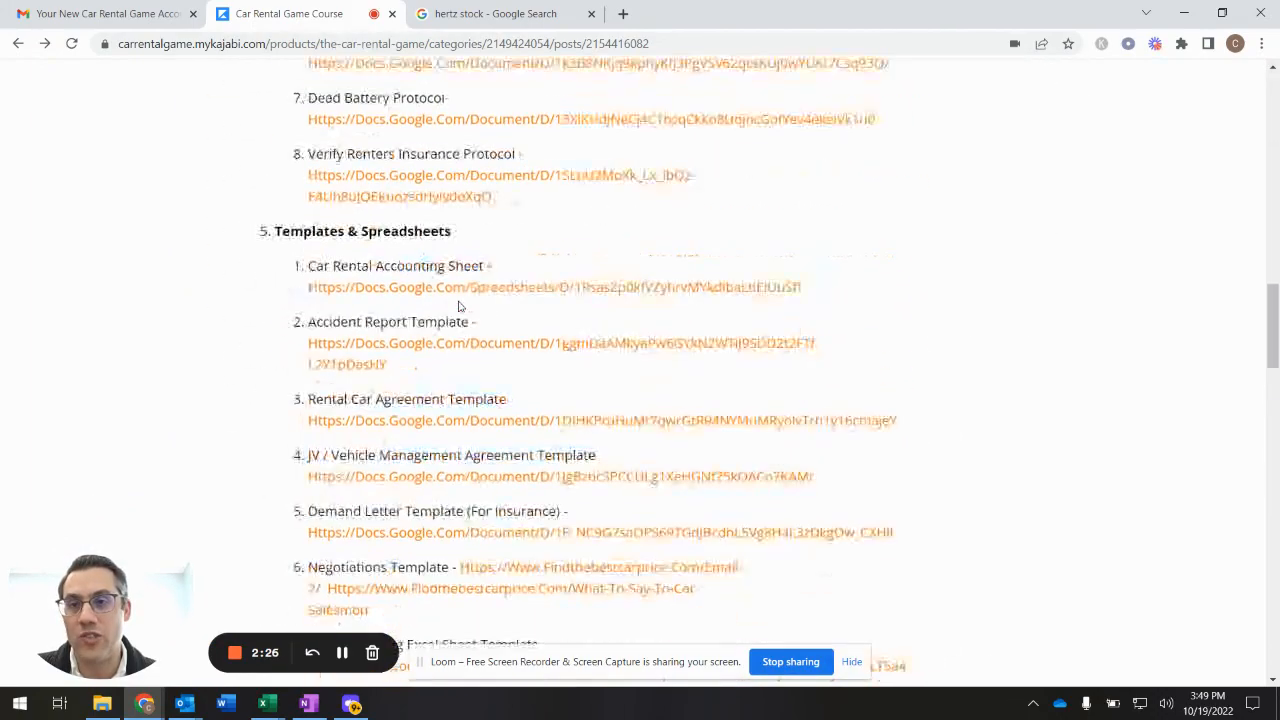
pyautogui.scroll(-3)
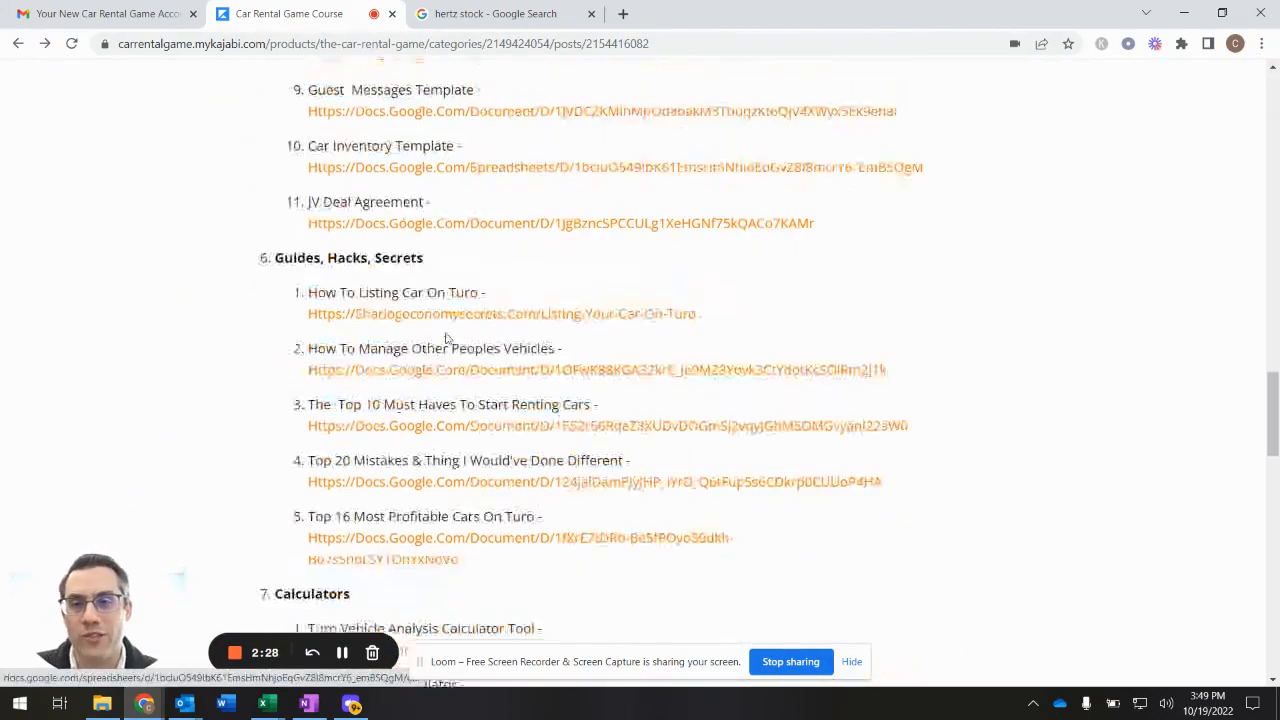
pyautogui.scroll(-3)
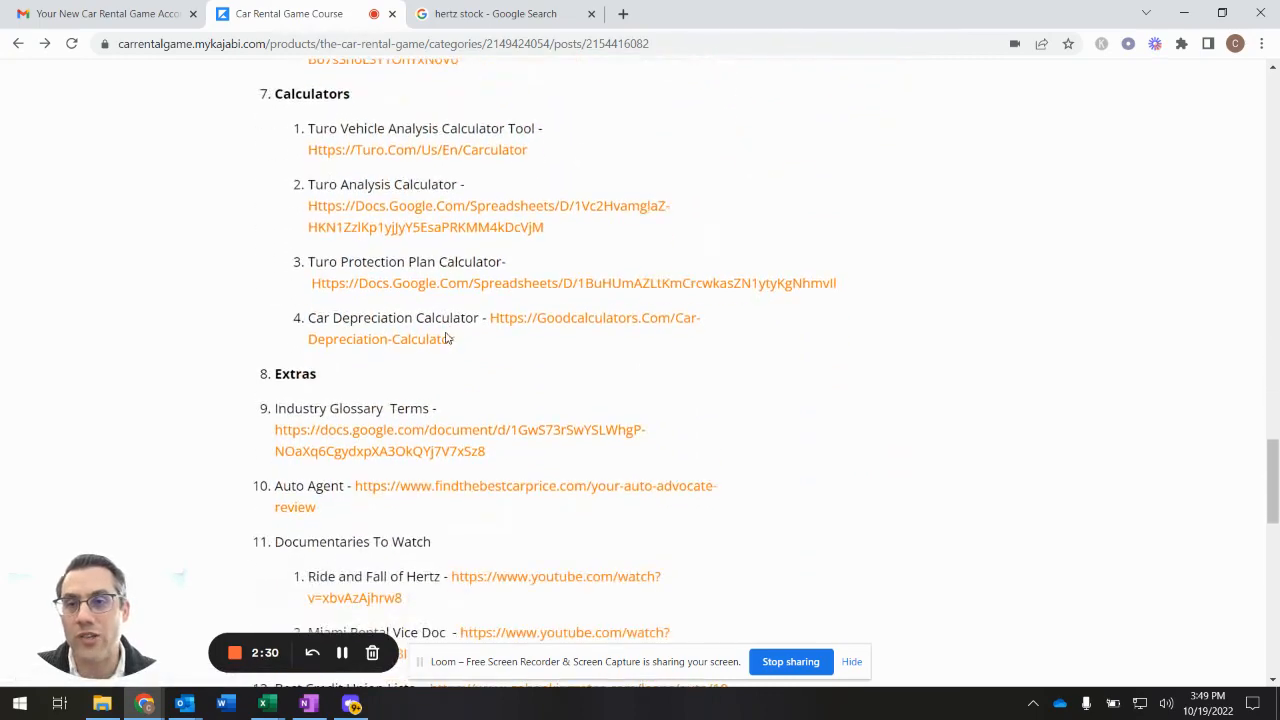
pyautogui.scroll(-3)
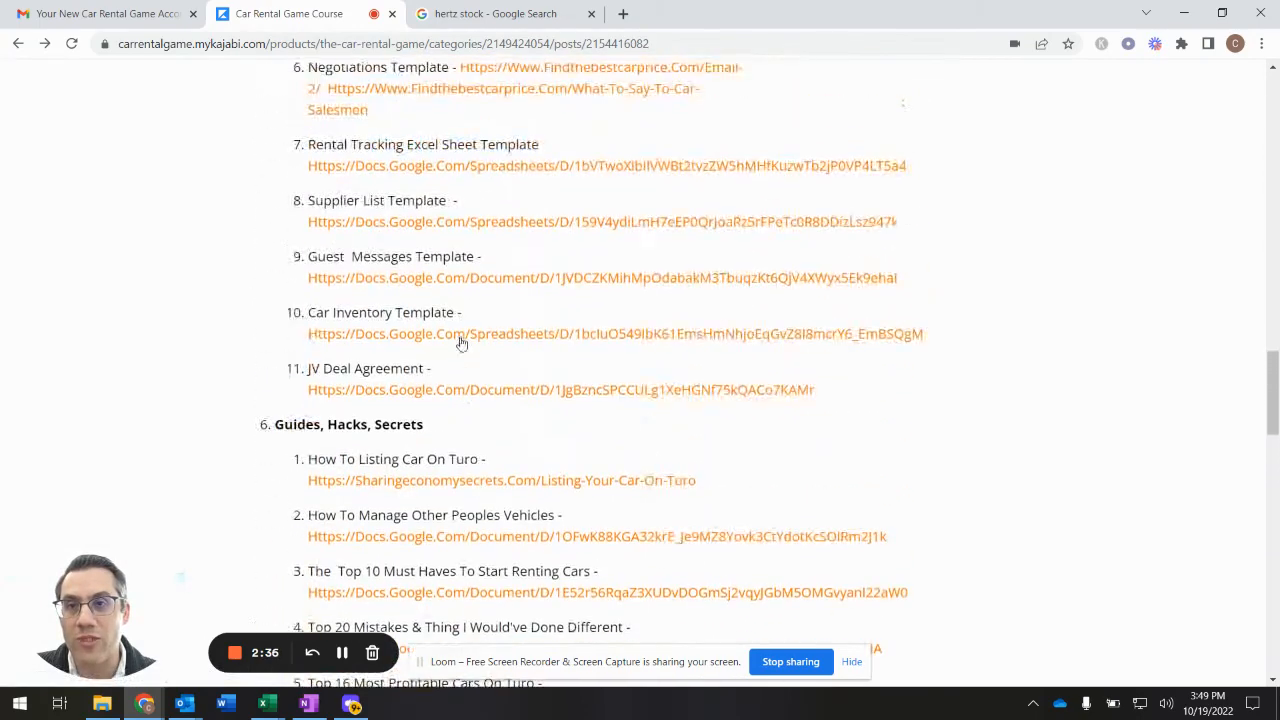
pyautogui.scroll(-3)
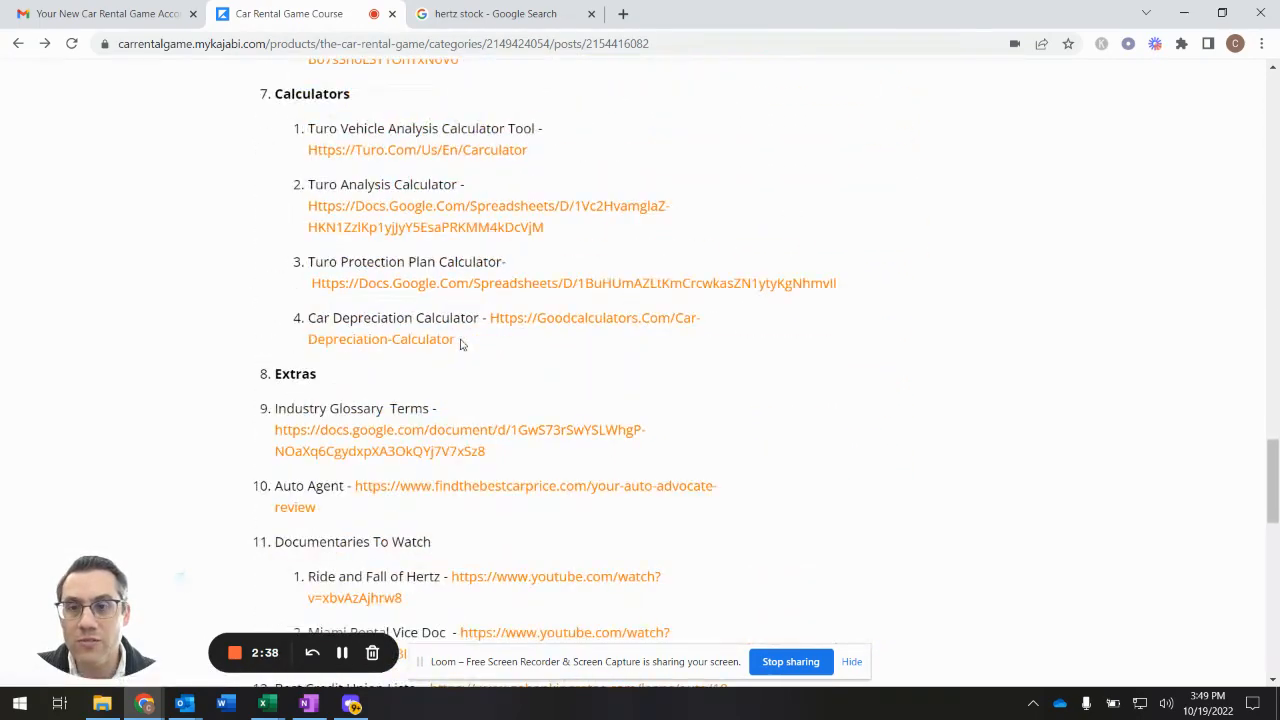
pyautogui.scroll(-3)
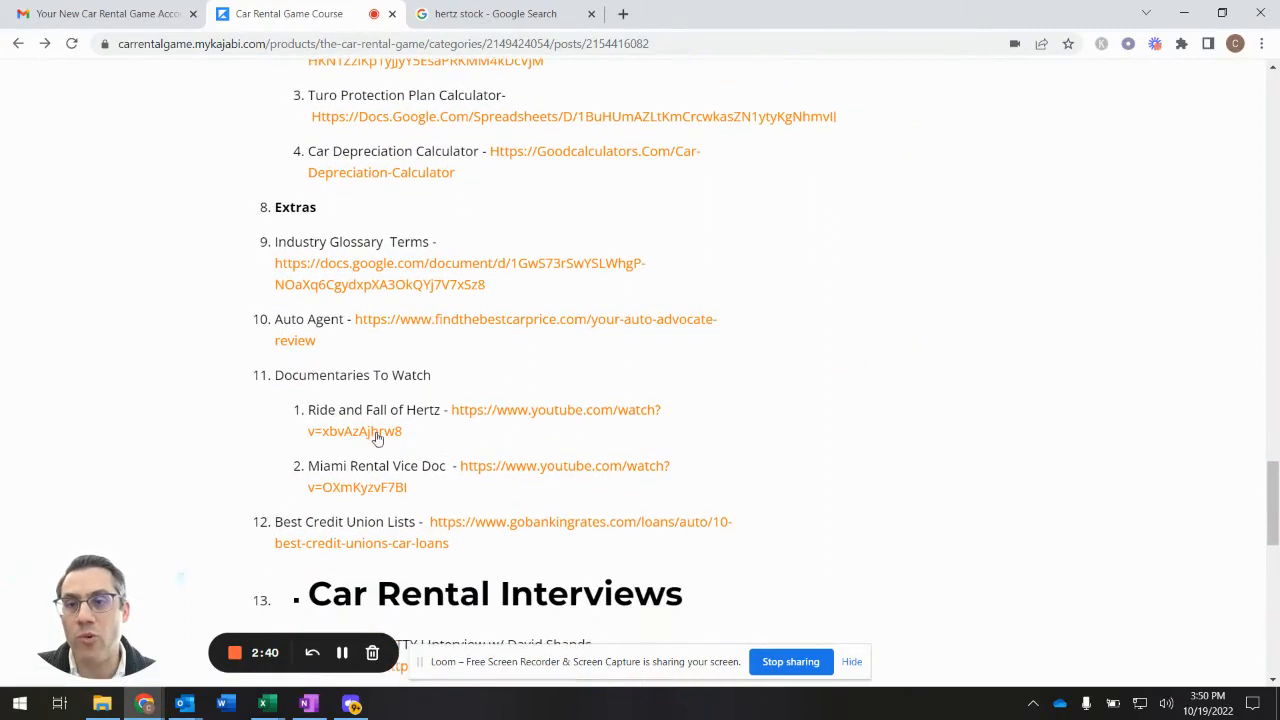
pyautogui.moveTo(428, 468)
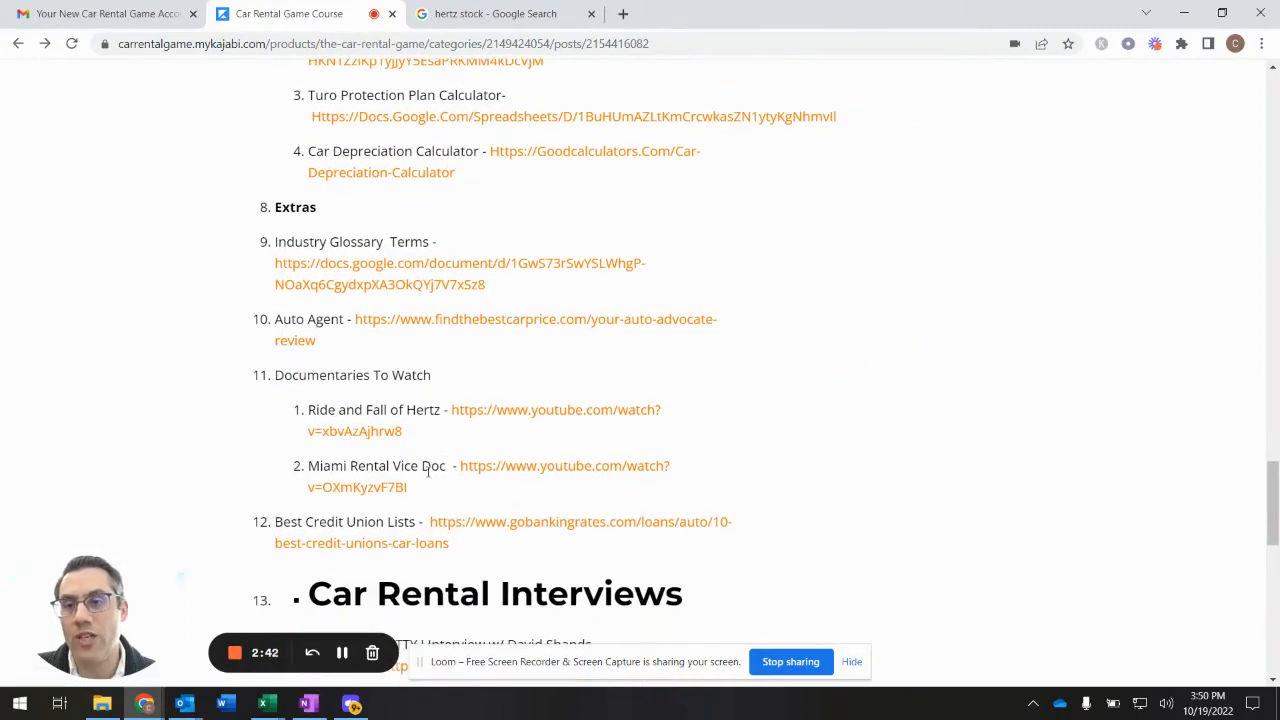
pyautogui.moveTo(536, 464)
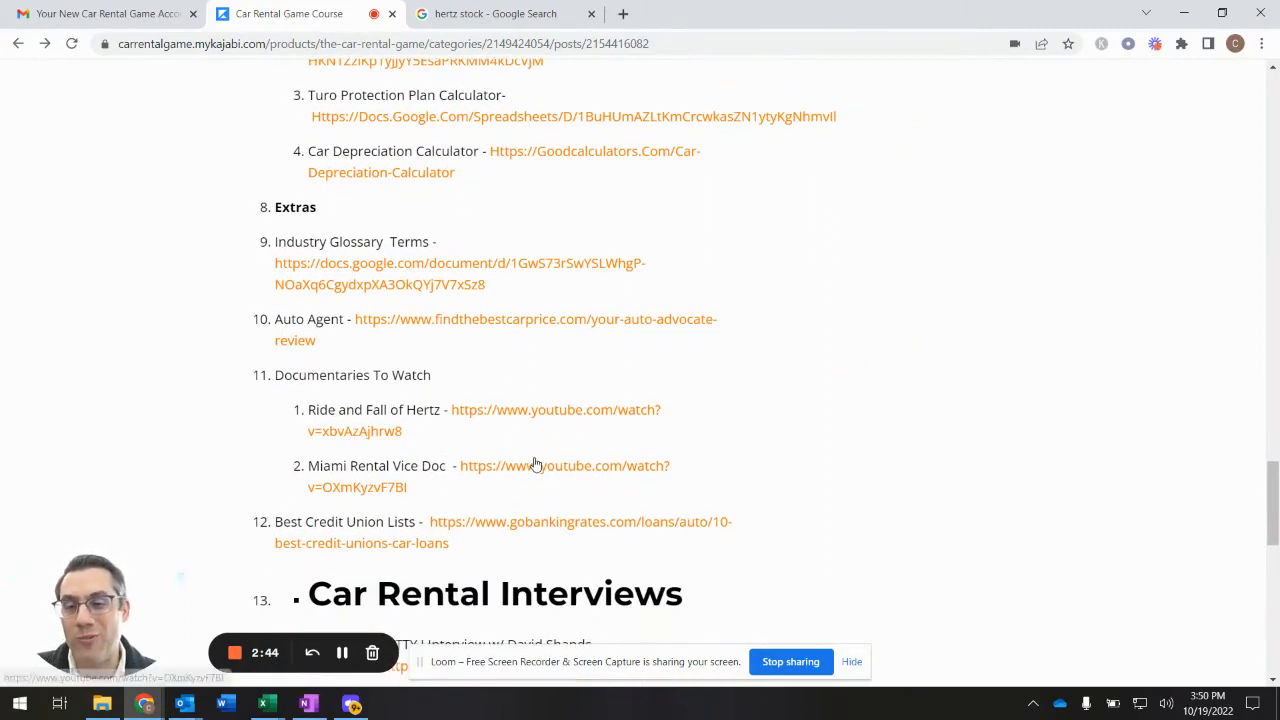
pyautogui.moveTo(322, 452)
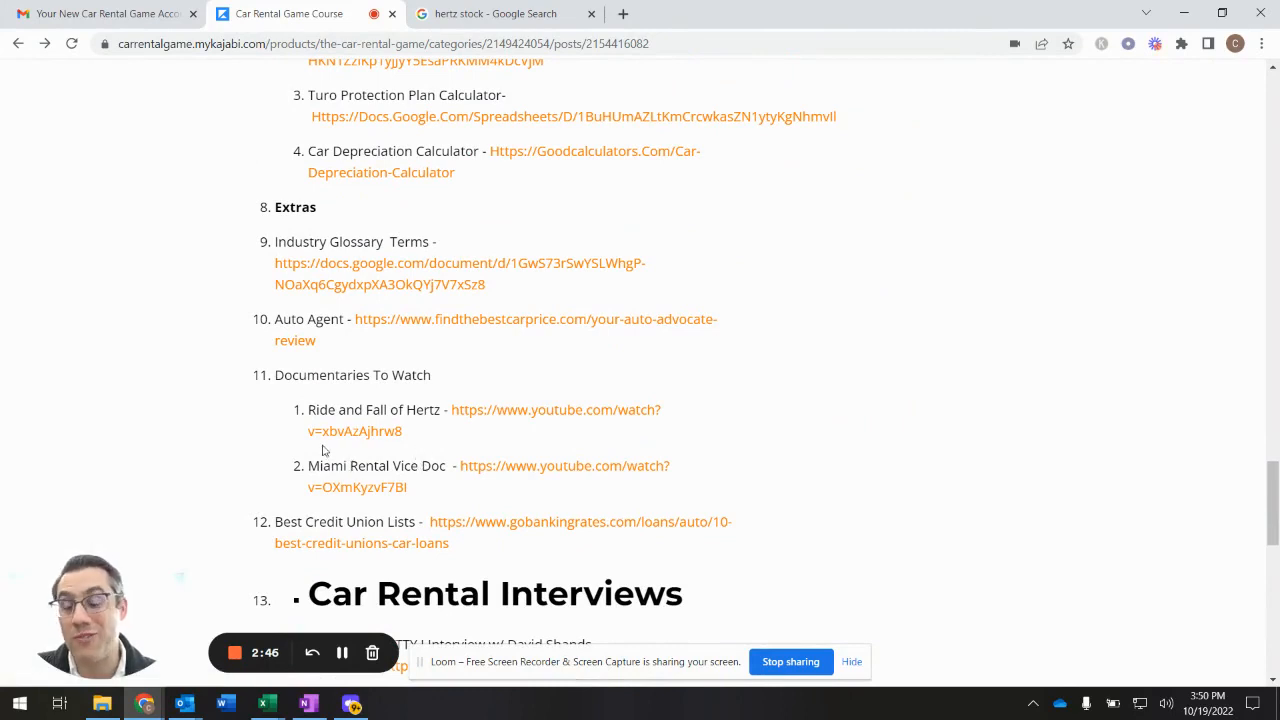
pyautogui.moveTo(528, 388)
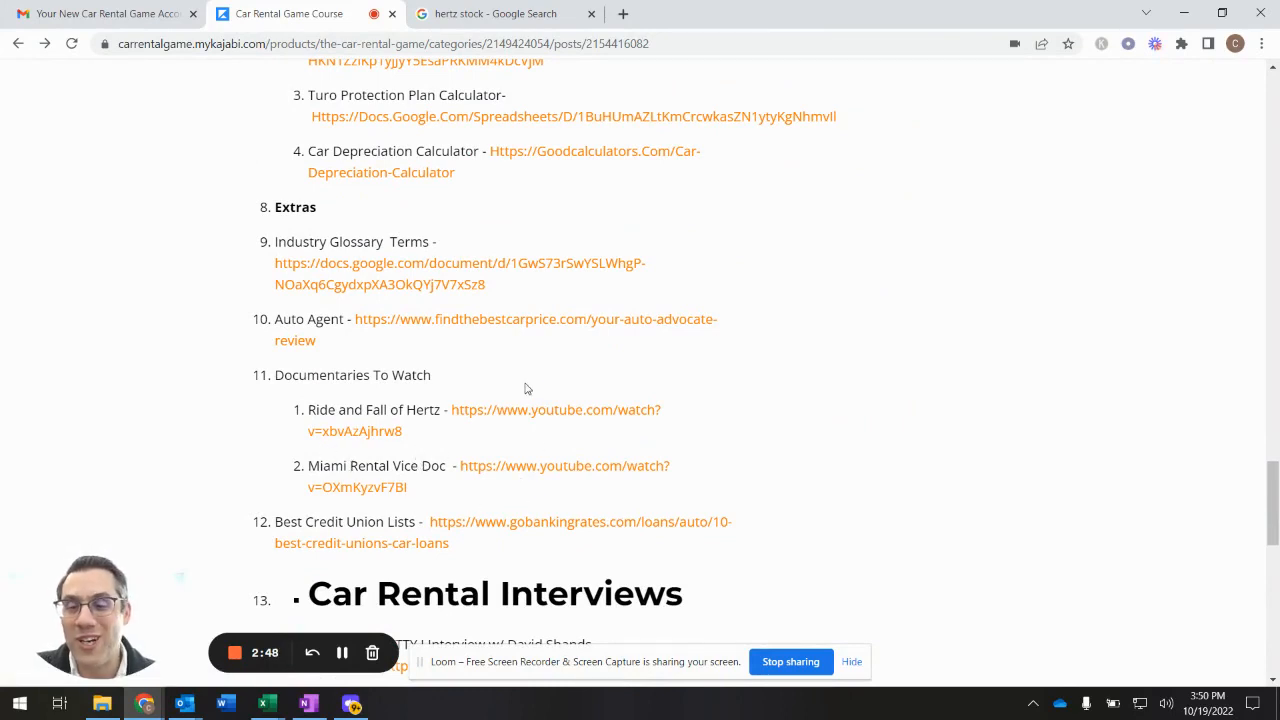
pyautogui.moveTo(524, 424)
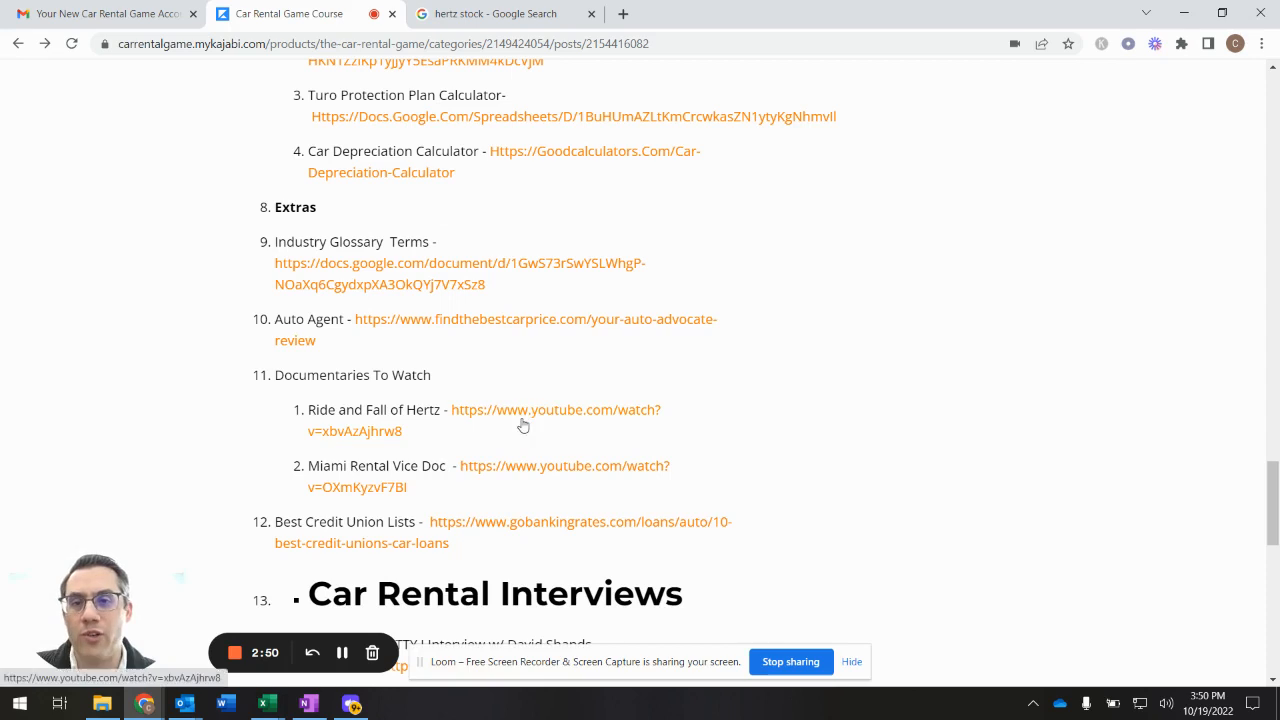
pyautogui.moveTo(552, 420)
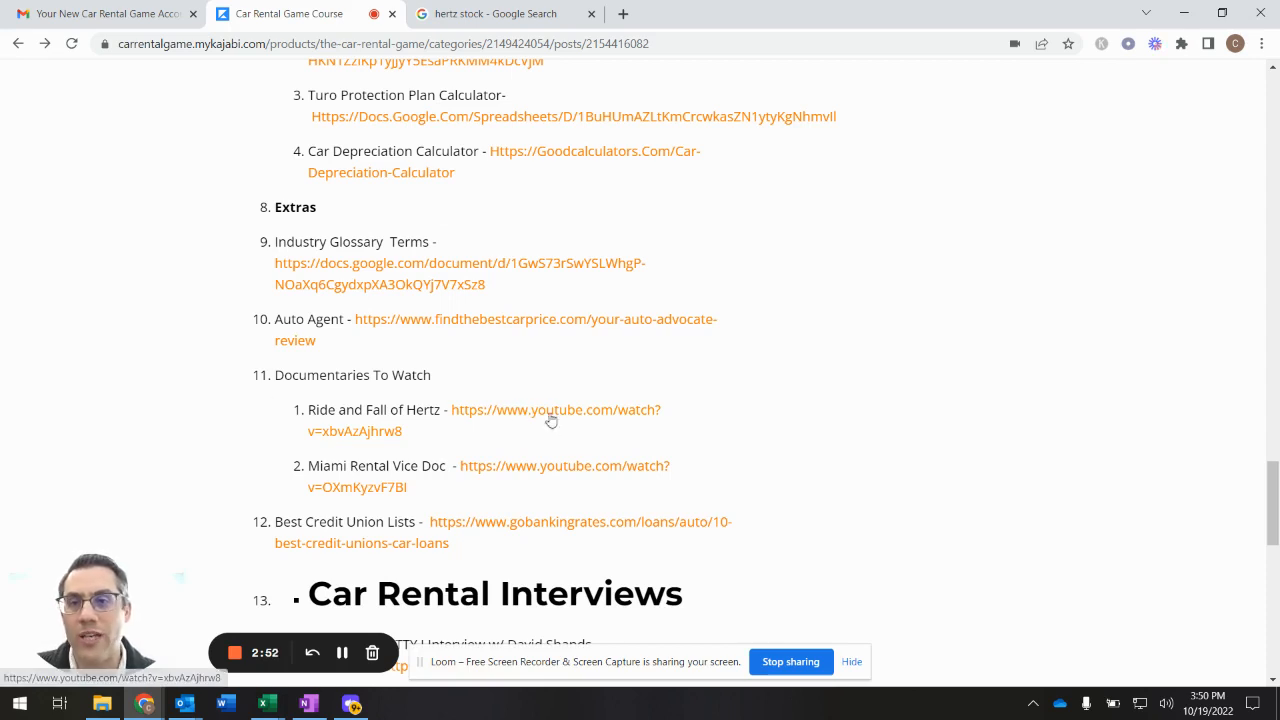